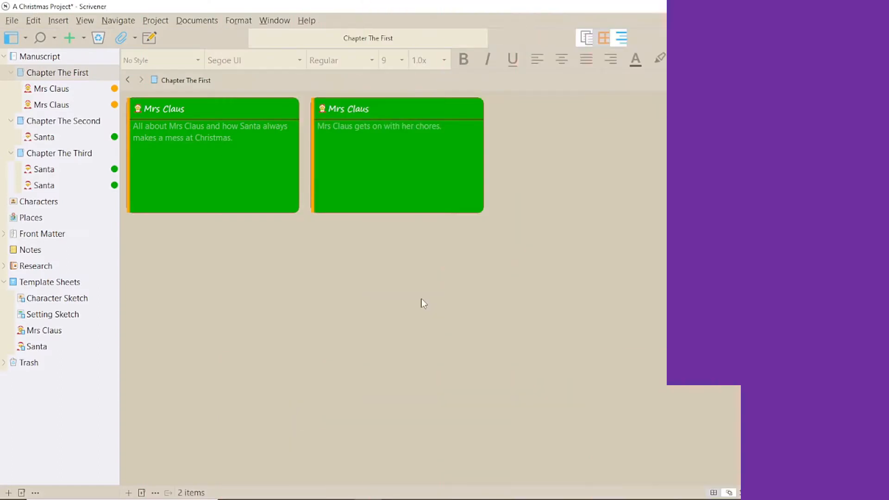
Open the File menu to show the project and application commands.
click(11, 19)
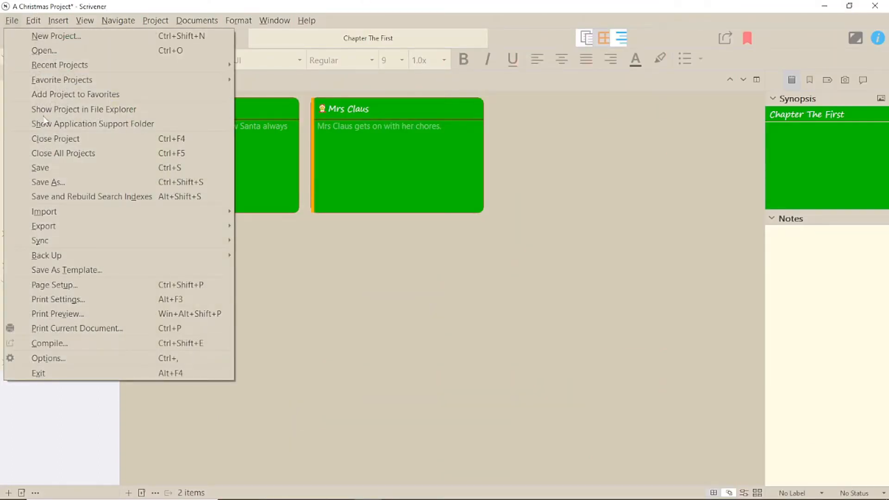
Open Options and go to the Appearance > Corkboard colour settings.
click(49, 357)
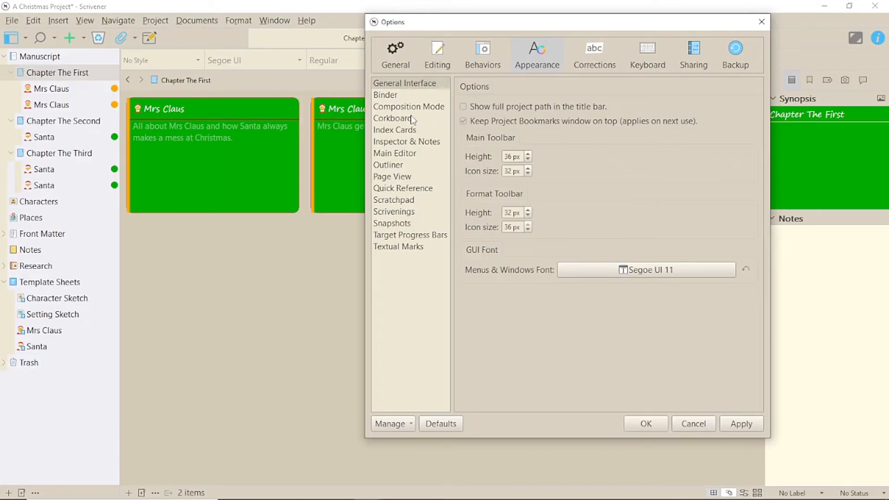
click(392, 118)
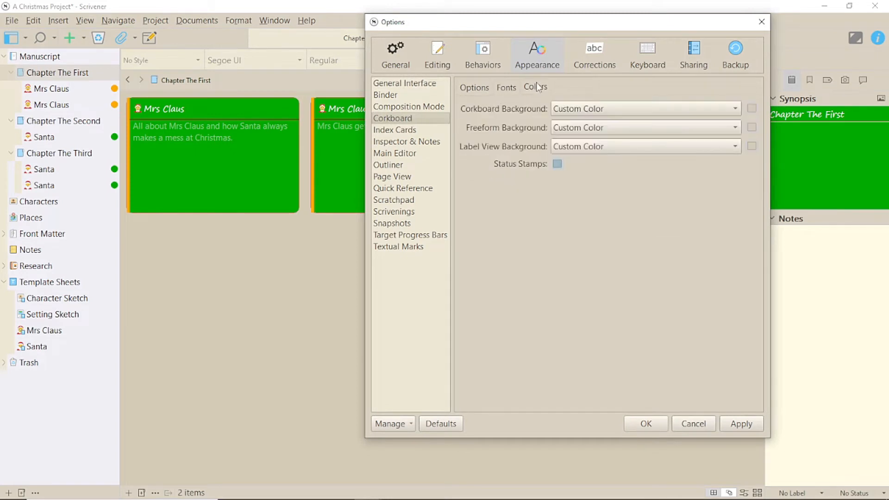
mouse_move(554, 257)
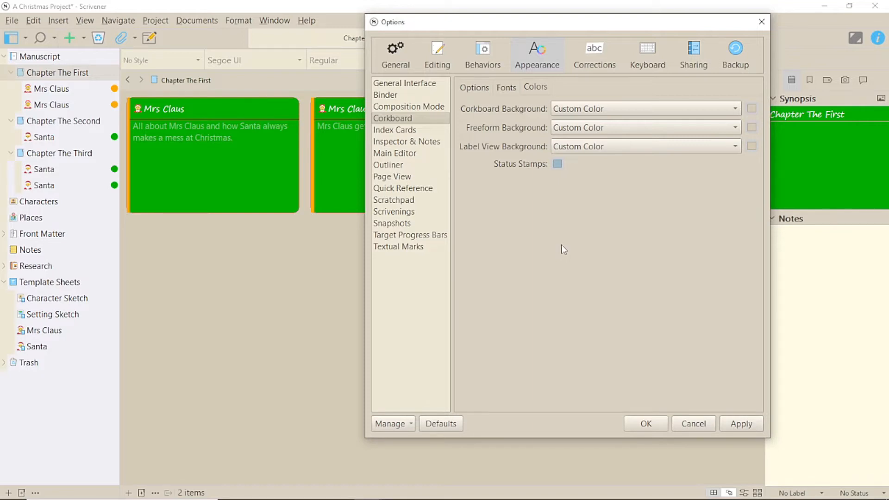
mouse_move(623, 108)
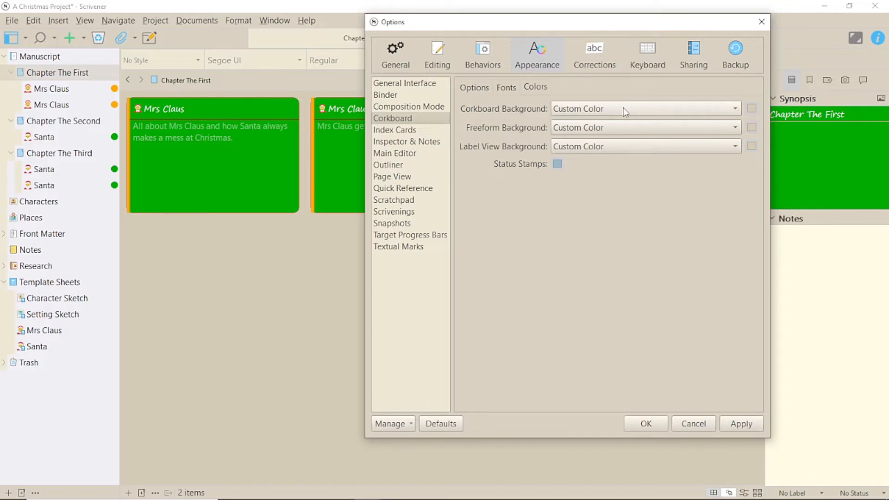
Set the corkboard background to a custom image using the christmas snowflake file and confirm.
click(734, 108)
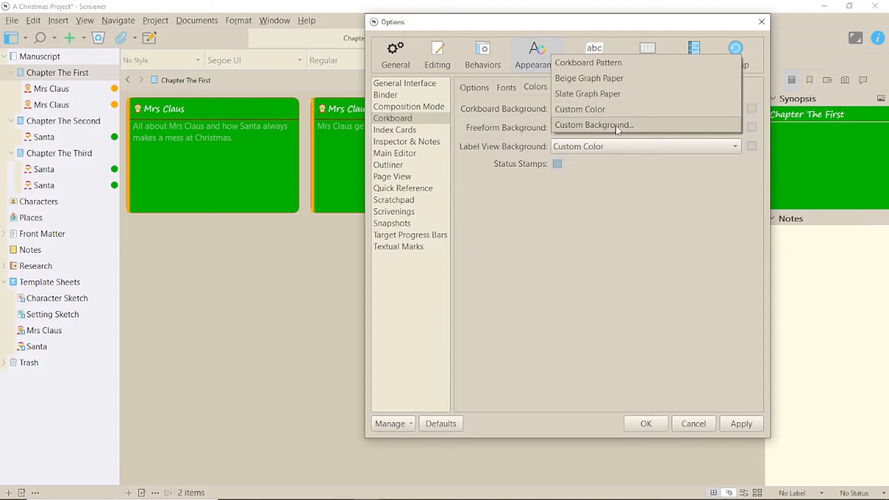
click(592, 125)
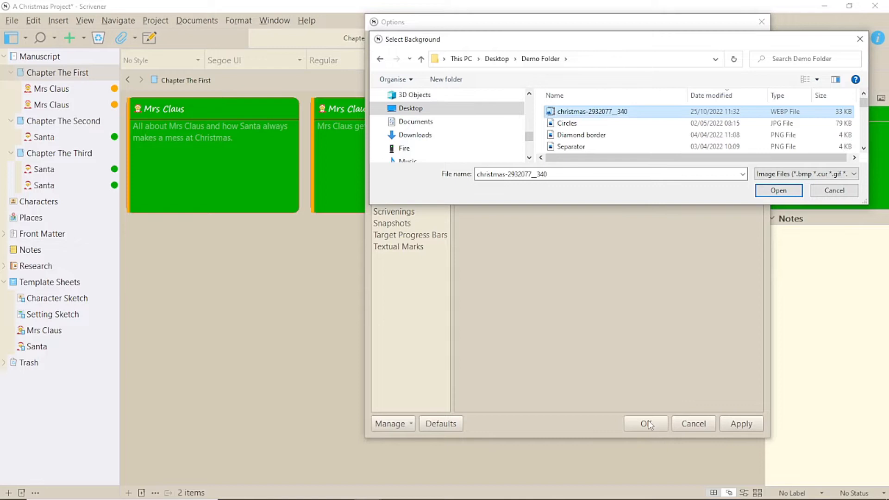
click(777, 189)
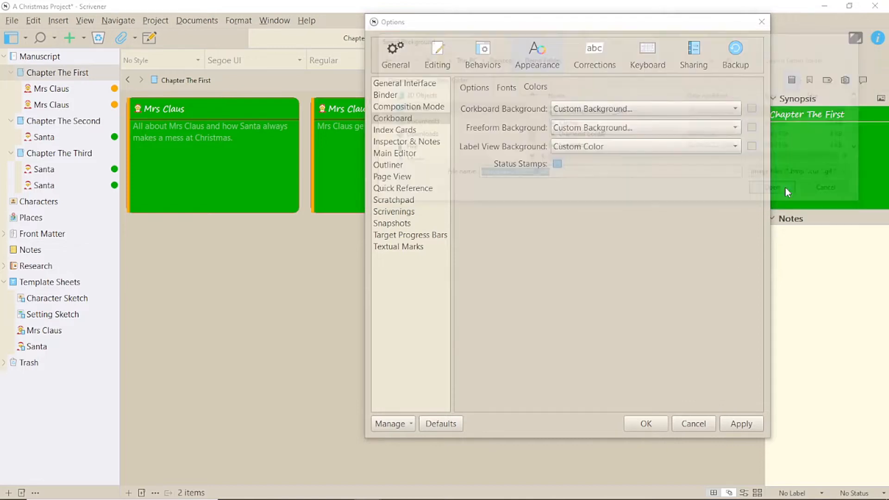
click(644, 423)
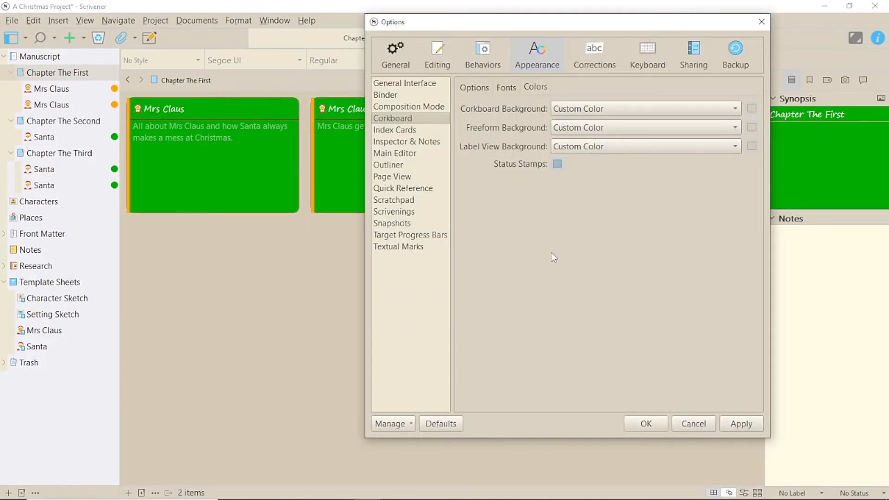
click(645, 423)
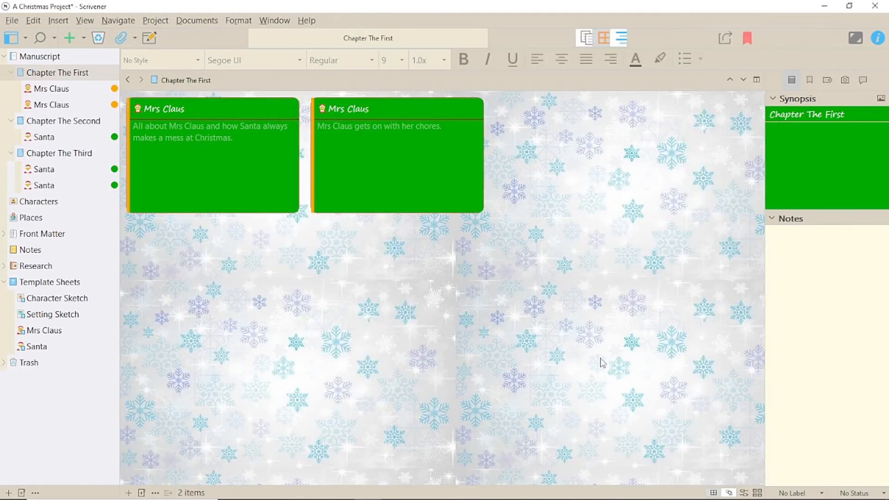